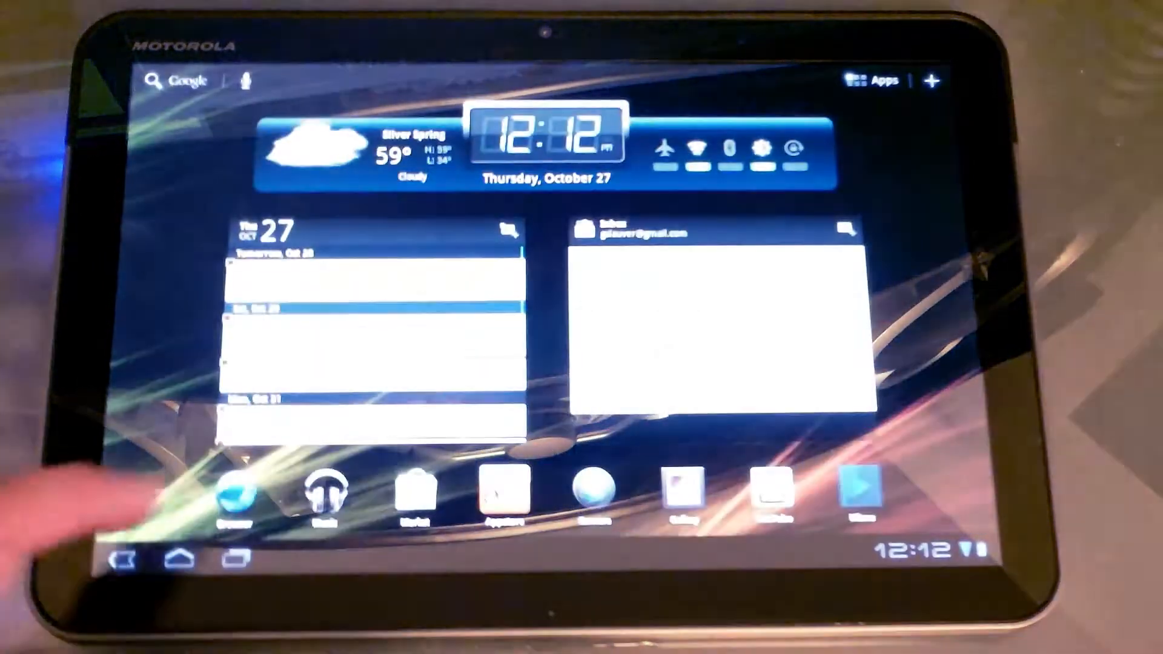
- Launch the Browser from the home screen dock to show the Steam Portal 2 forum
{"action": "left_click", "coordinate": [237, 493]}
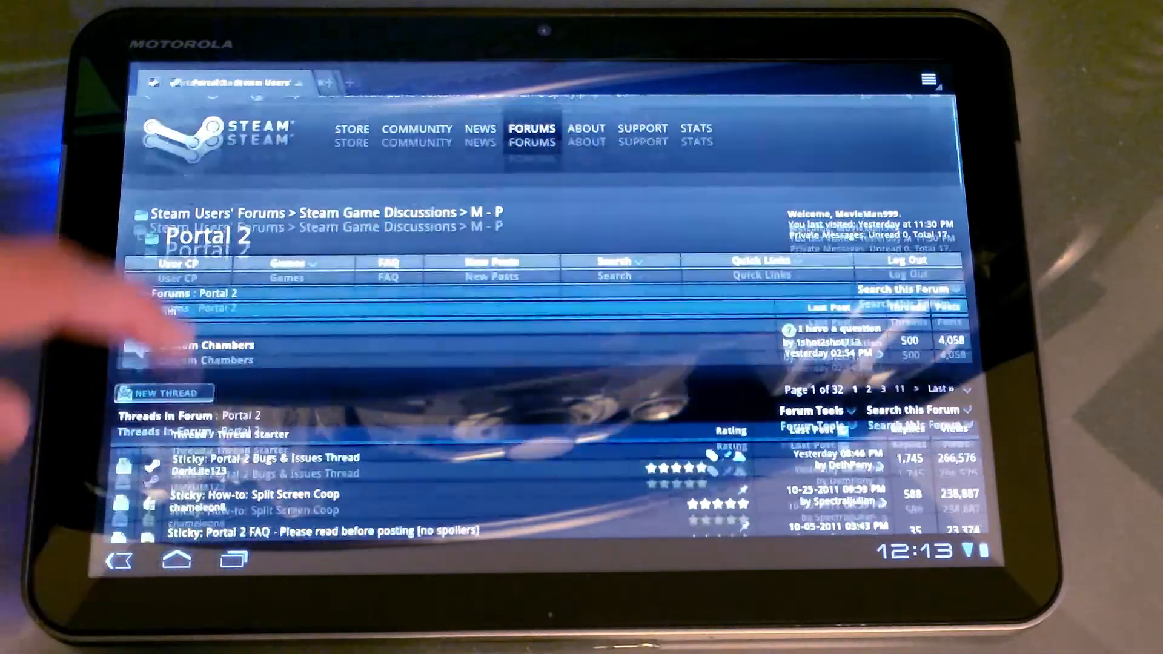
- Scroll down through the Portal 2 thread list on the Steam forums
{"action": "scroll", "scroll_direction": "down", "scroll_amount": 3}
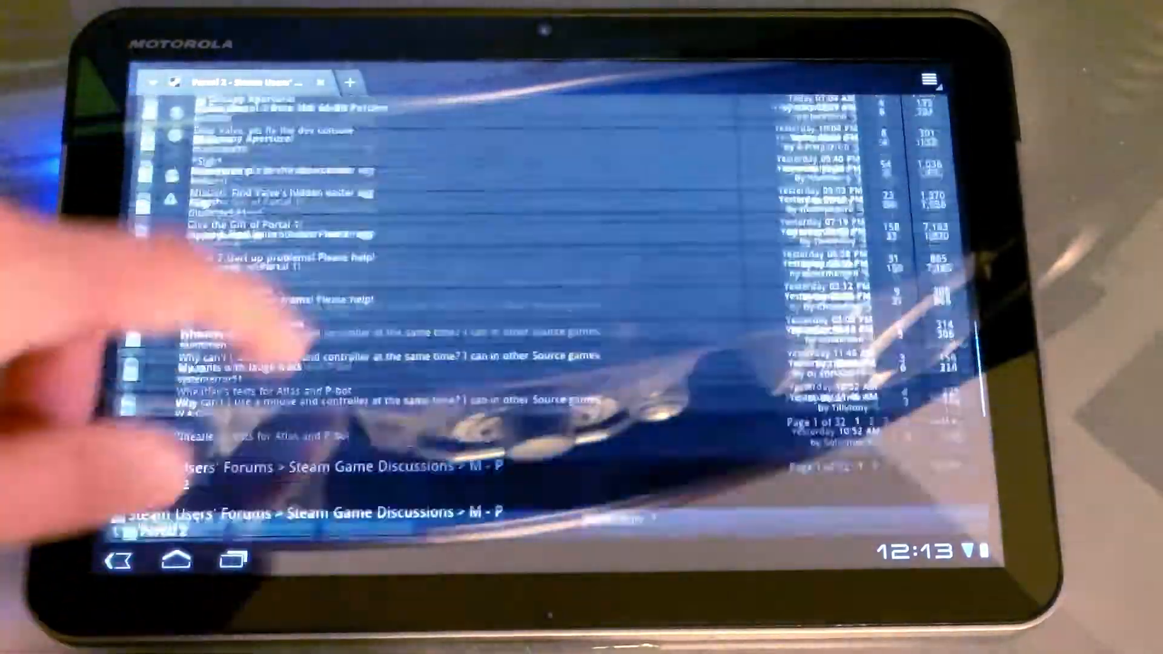
{"action": "scroll", "scroll_direction": "down", "scroll_amount": 3}
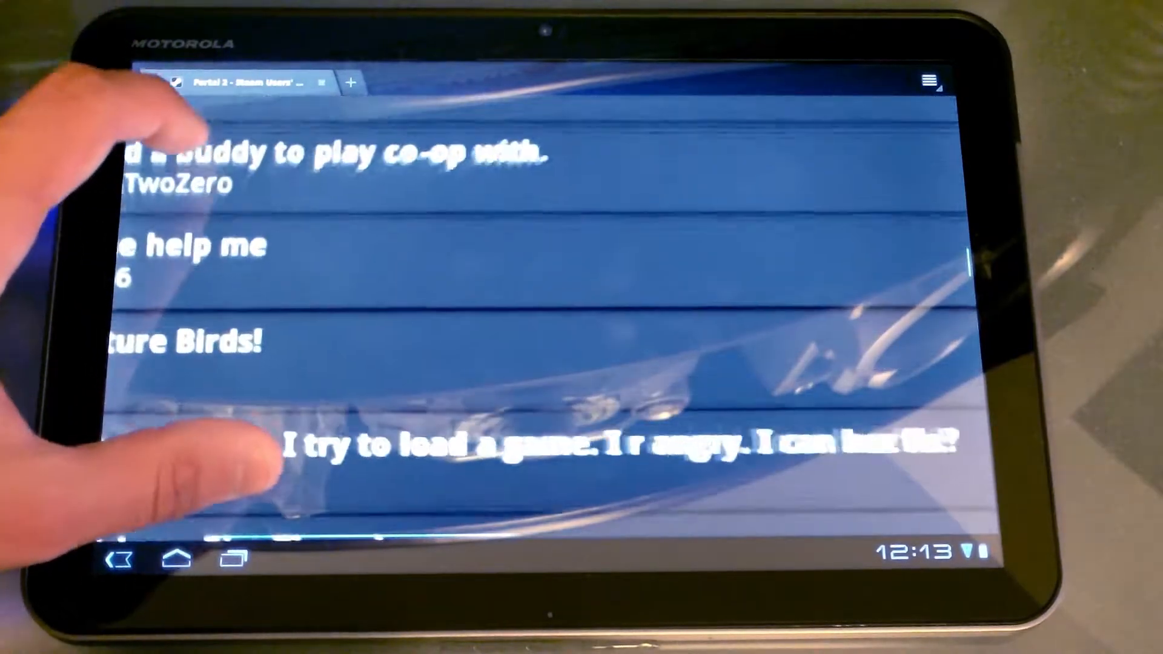
{"action": "scroll", "scroll_direction": "down", "scroll_amount": 3}
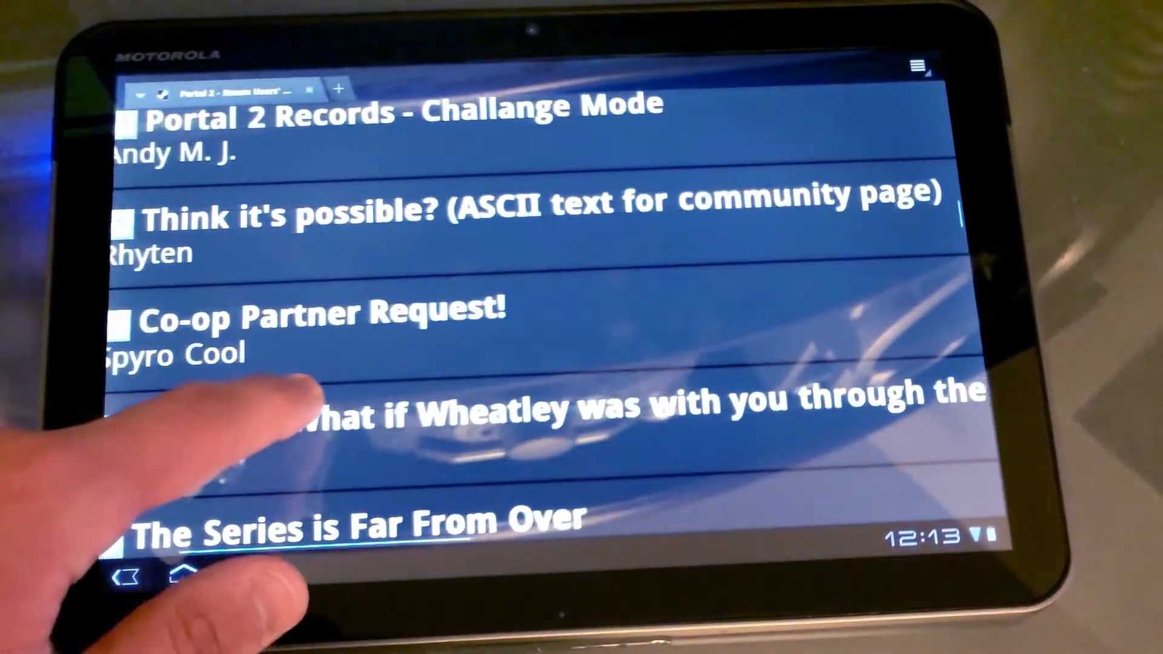
{"action": "scroll", "scroll_direction": "down", "scroll_amount": 3}
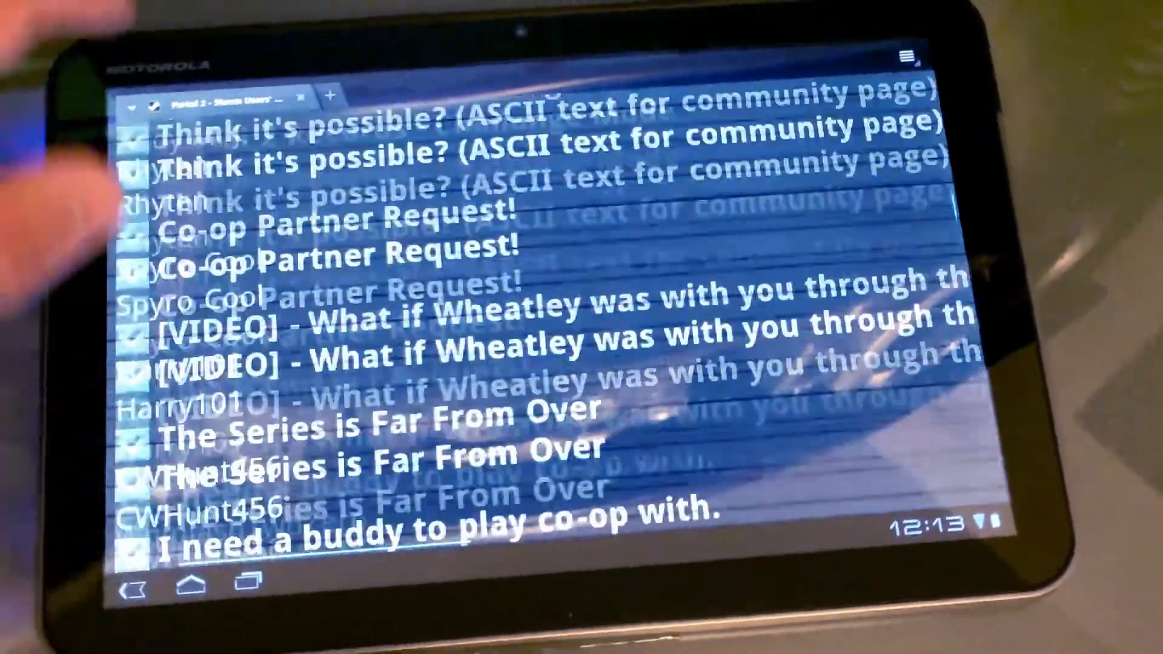
{"action": "scroll", "scroll_direction": "down", "scroll_amount": 3}
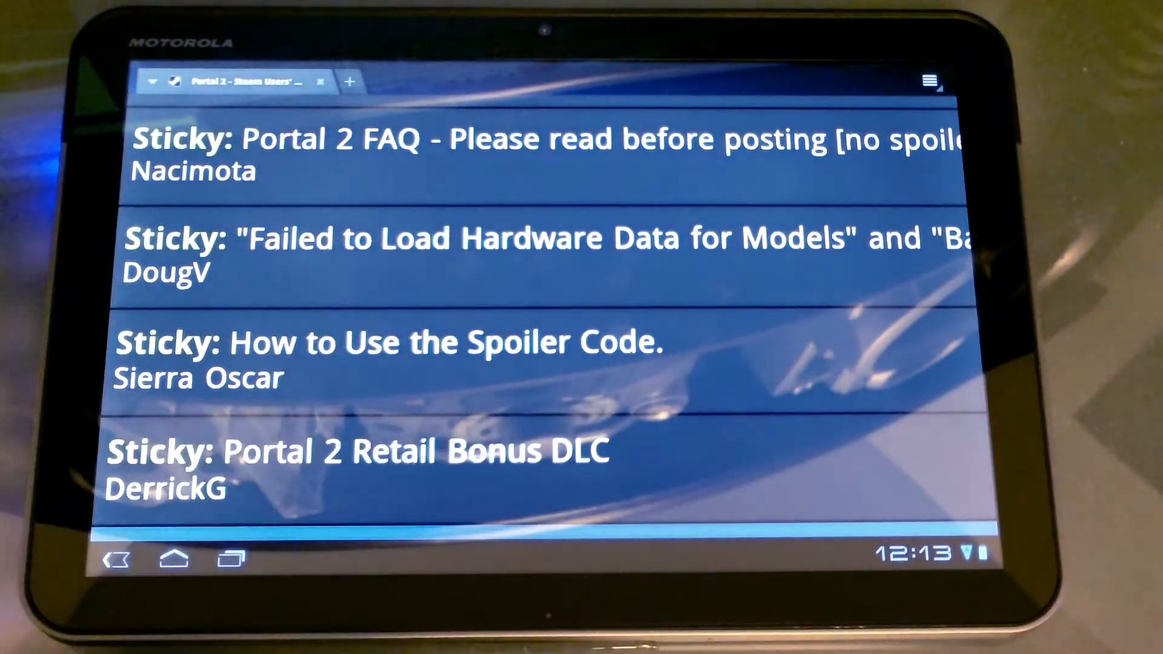
{"action": "scroll", "scroll_direction": "down", "scroll_amount": 3}
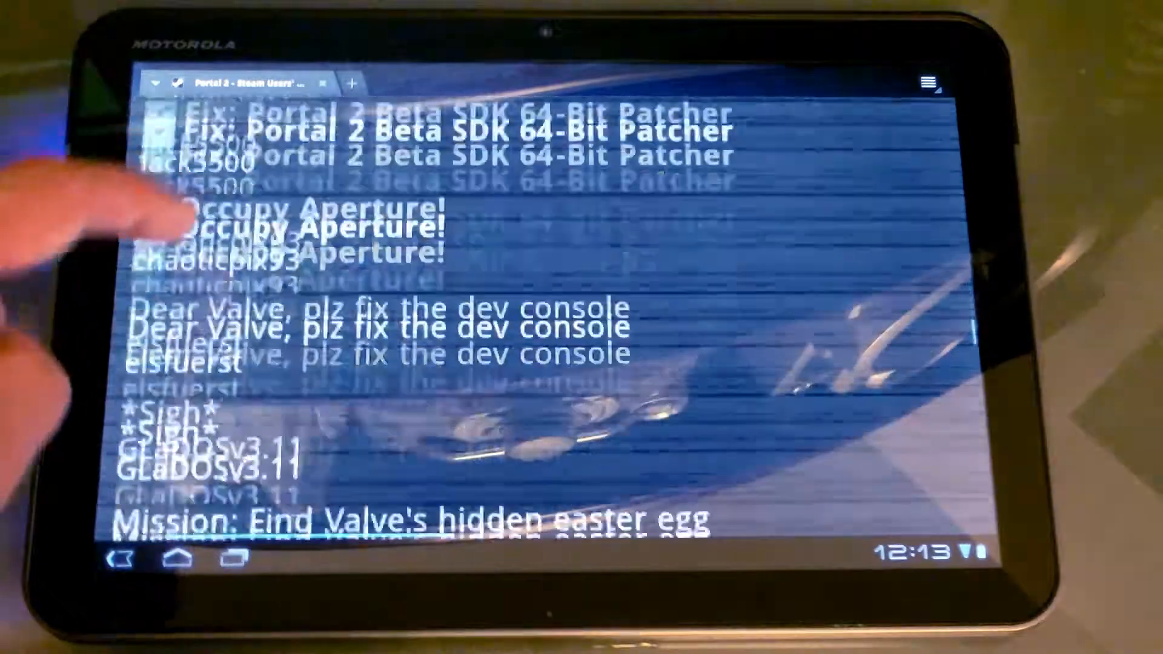
{"action": "scroll", "scroll_direction": "down", "scroll_amount": 3}
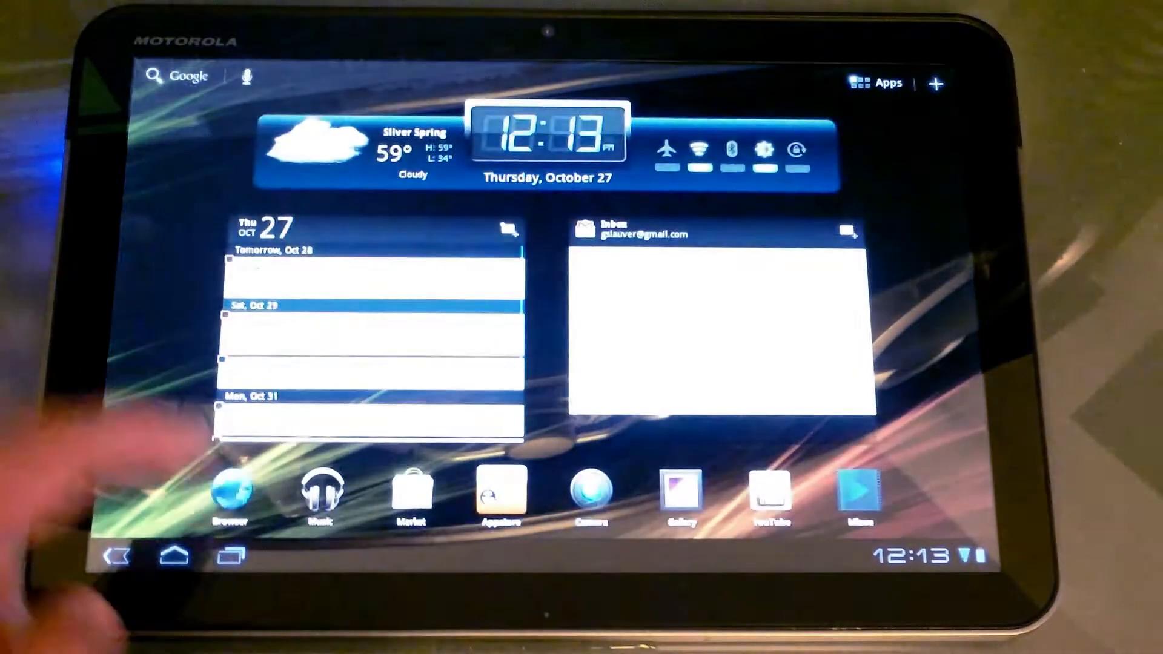
{"action": "left_click", "coordinate": [228, 494]}
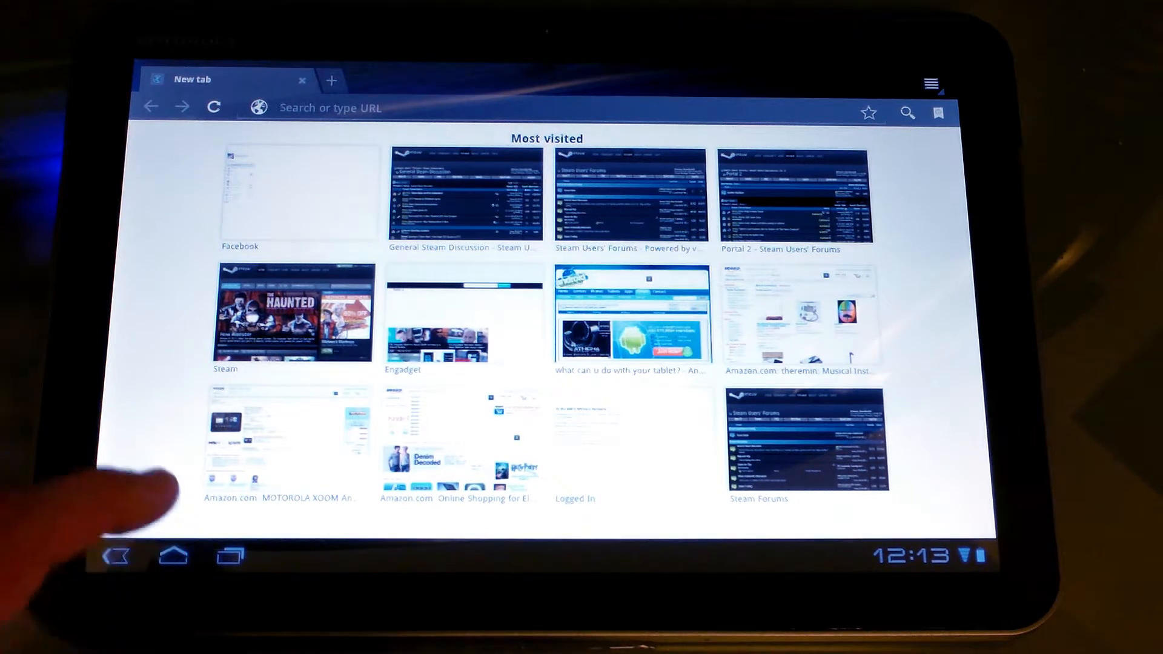
{"action": "left_click", "coordinate": [173, 556]}
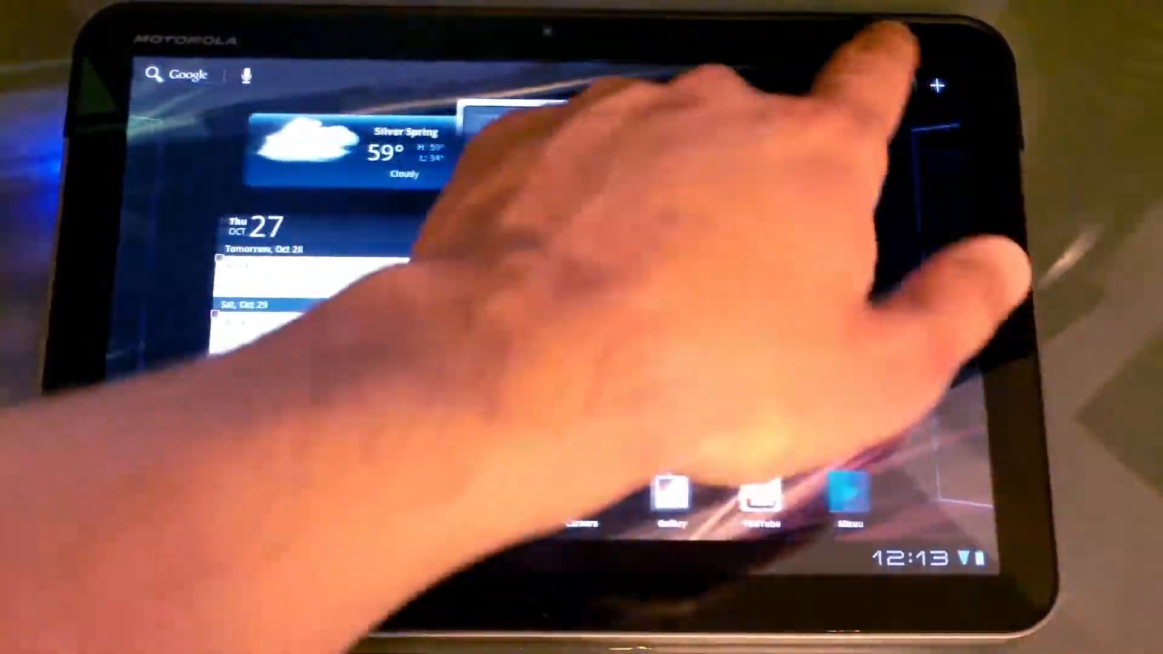
- Open the app drawer from the top-right Apps button and launch the Music app
{"action": "left_click", "coordinate": [941, 85]}
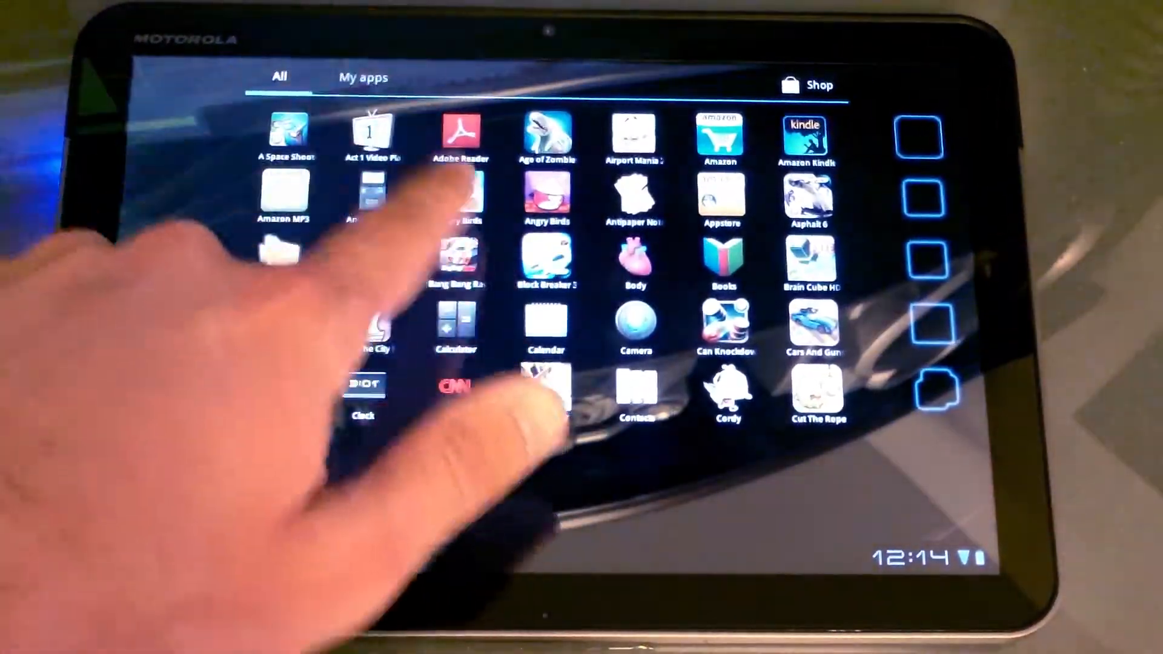
{"action": "left_click", "coordinate": [363, 77]}
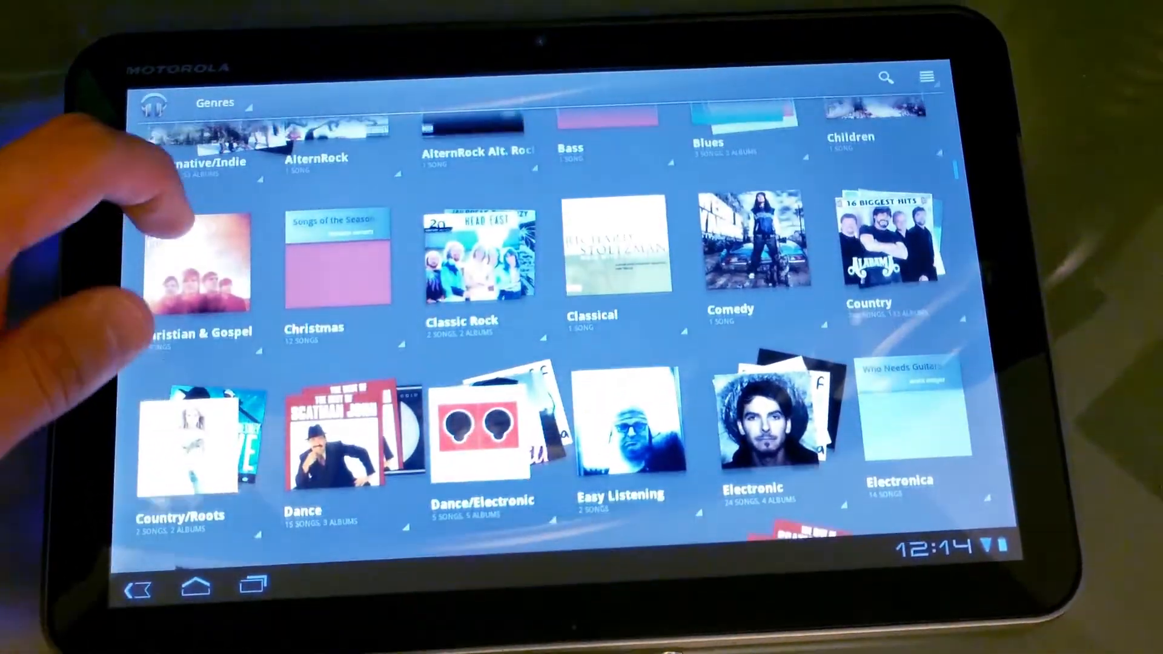
{"action": "scroll", "scroll_direction": "down", "scroll_amount": 3}
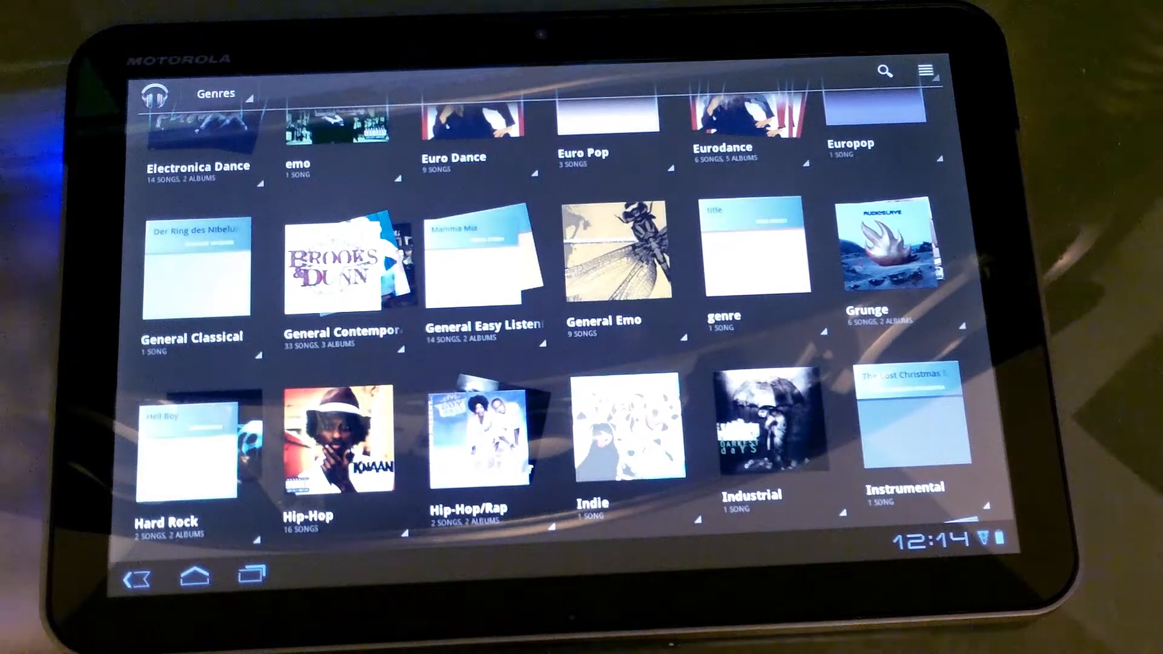
{"action": "scroll", "scroll_direction": "down", "scroll_amount": 3}
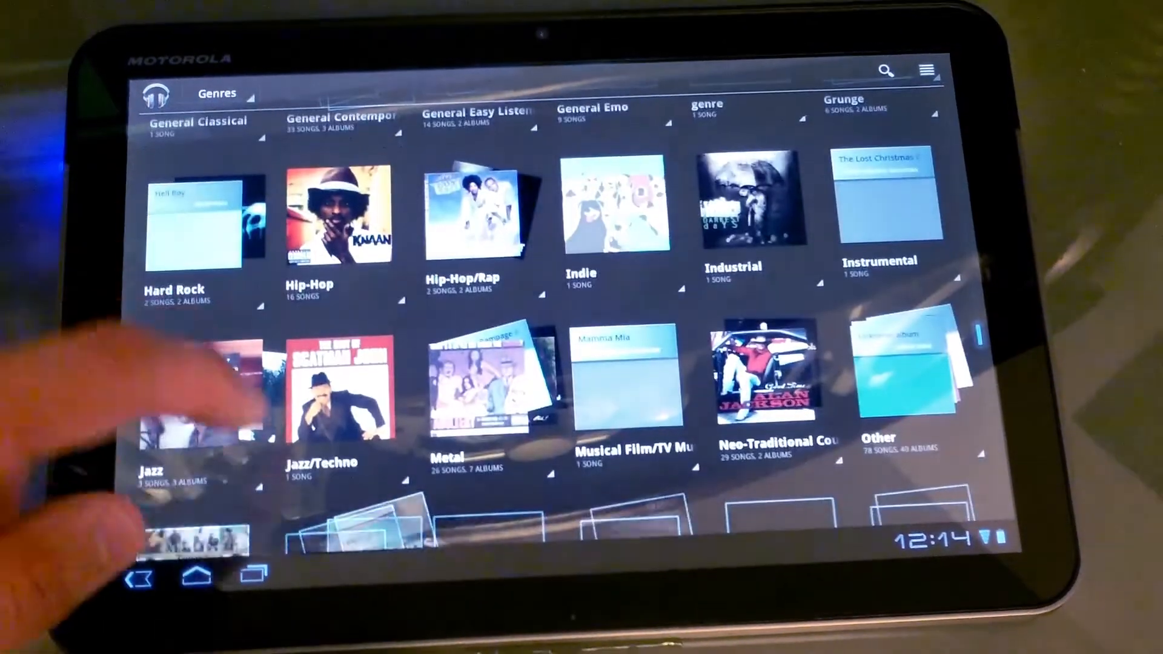
{"action": "scroll", "scroll_direction": "down", "scroll_amount": 3}
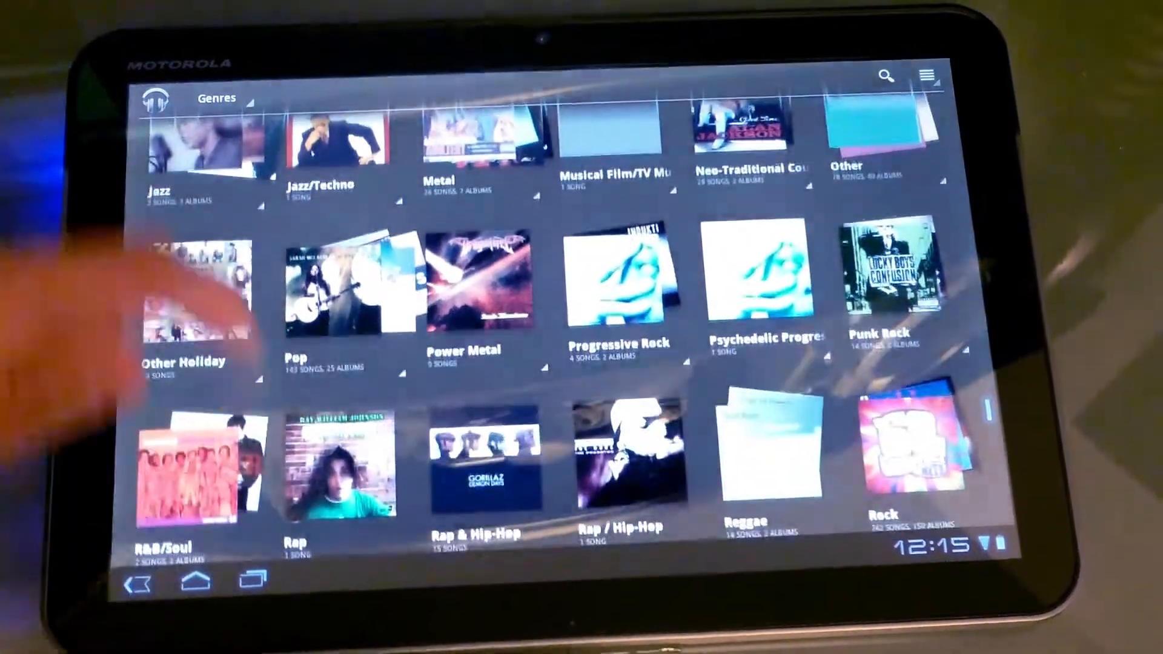
{"action": "scroll", "scroll_direction": "down", "scroll_amount": 3}
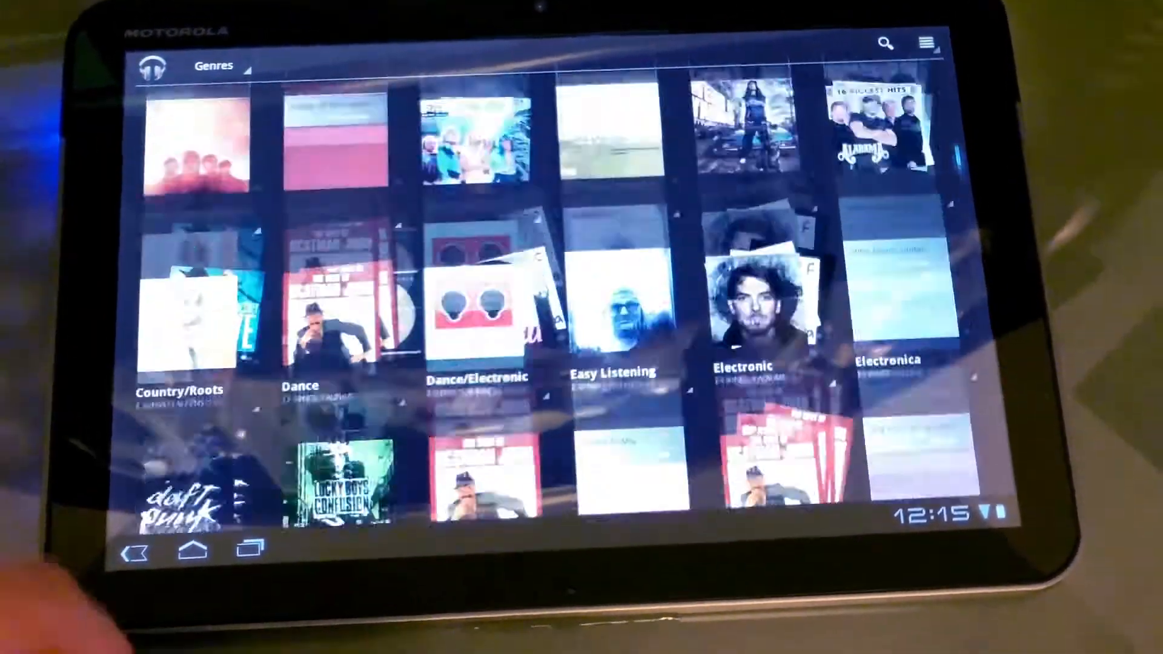
{"action": "scroll", "scroll_direction": "down", "scroll_amount": 3}
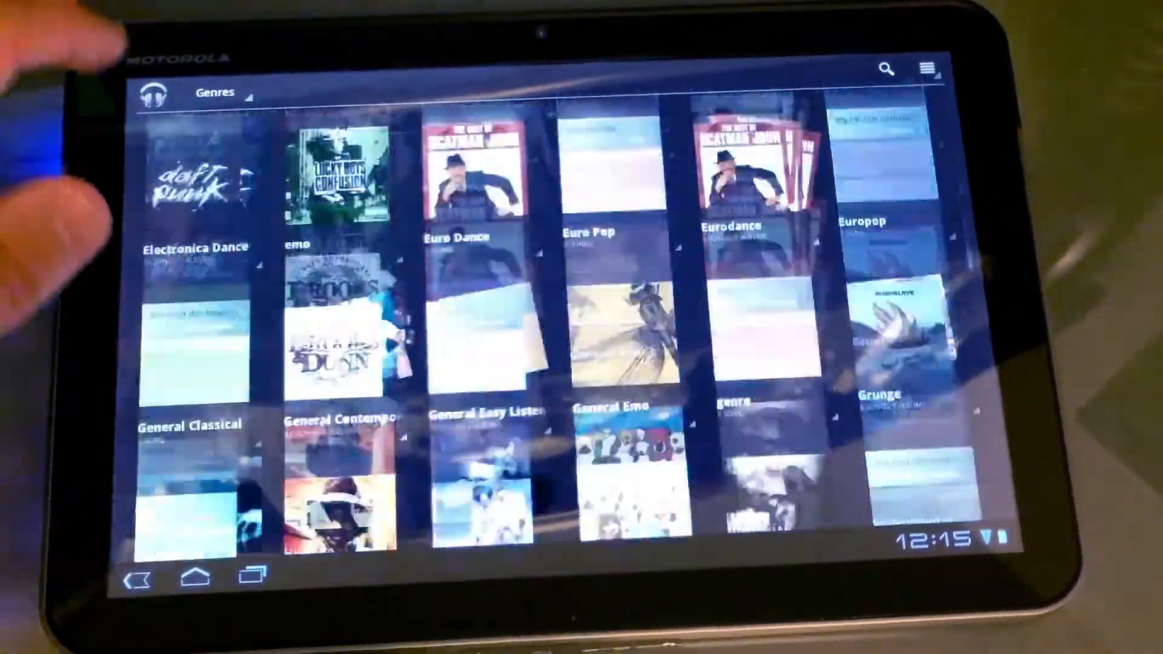
{"action": "scroll", "scroll_direction": "down", "scroll_amount": 3}
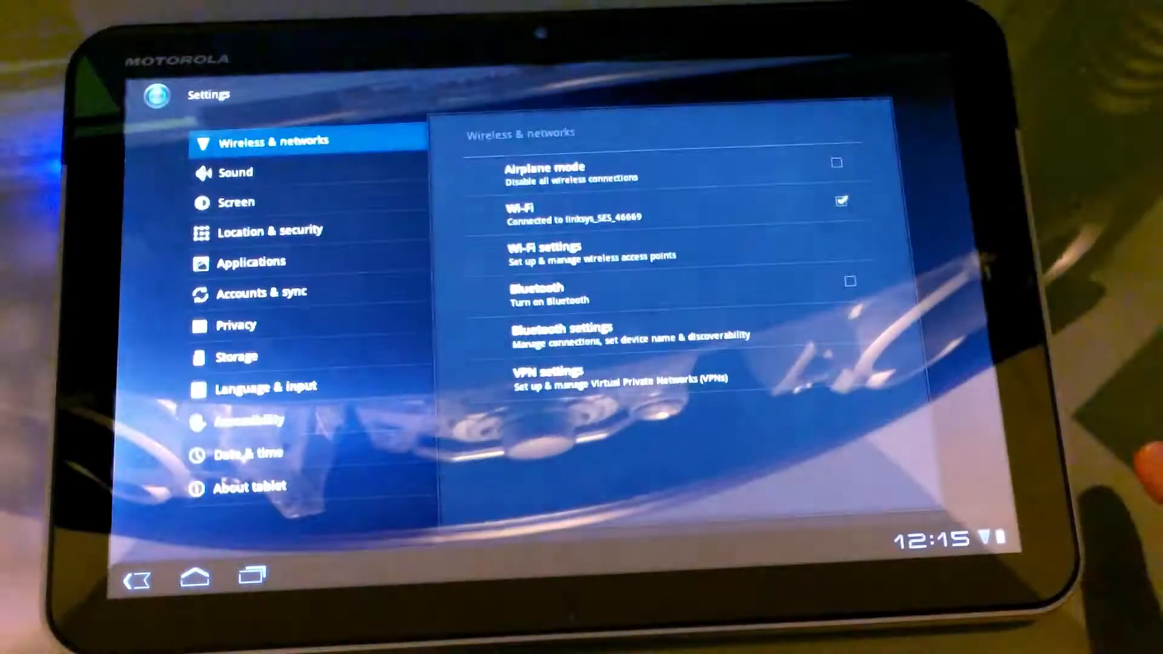
- Tick the Bluetooth checkbox to enable Bluetooth while Wi-Fi stays connected
{"action": "left_click", "coordinate": [560, 334]}
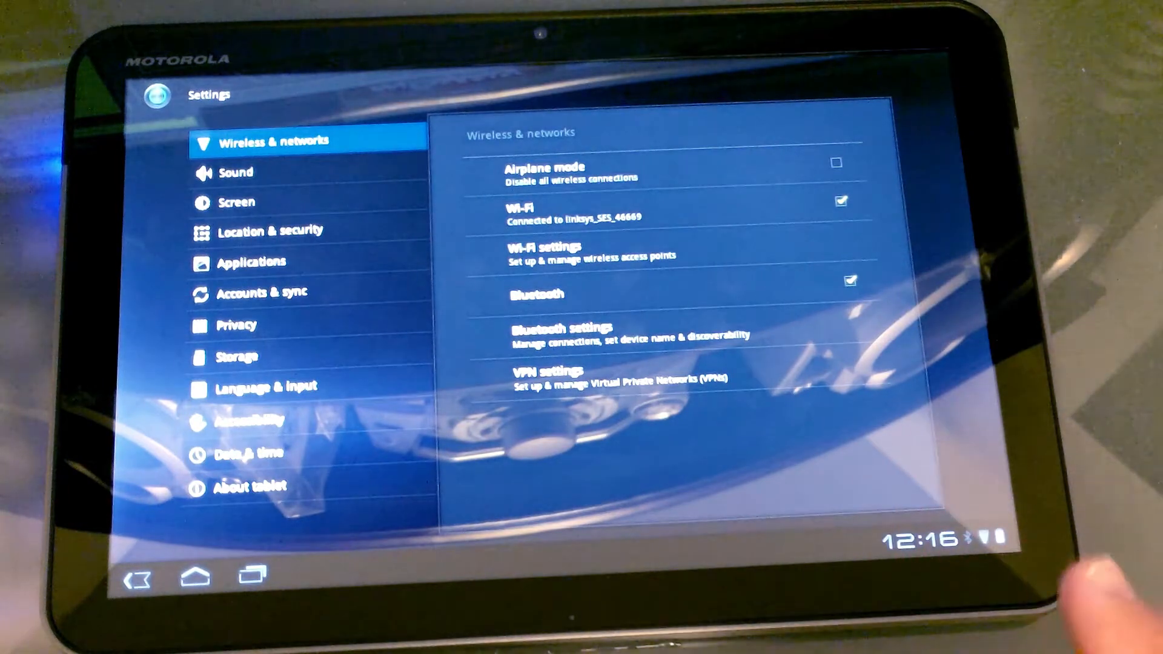
{"action": "mouse_move", "coordinate": [927, 460]}
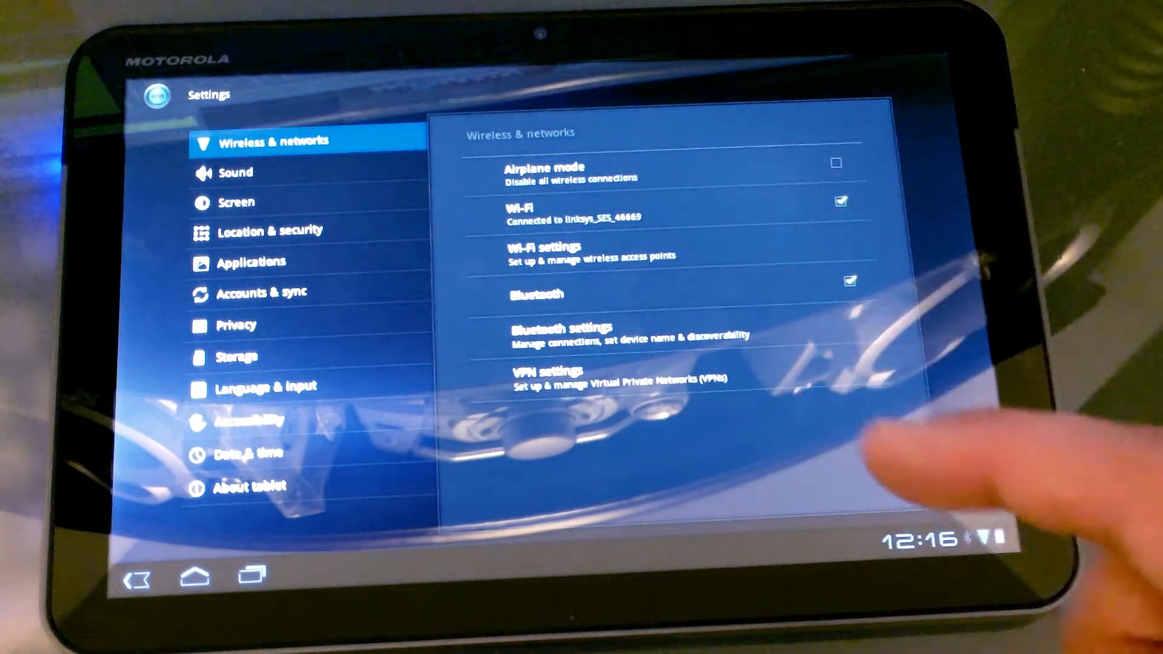